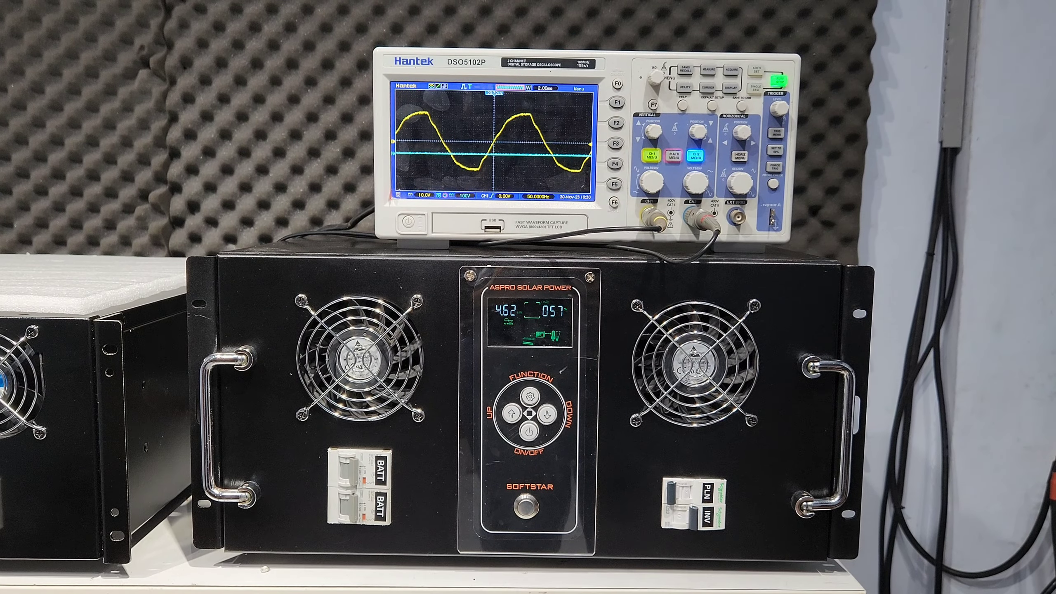
pyautogui.click(547, 390)
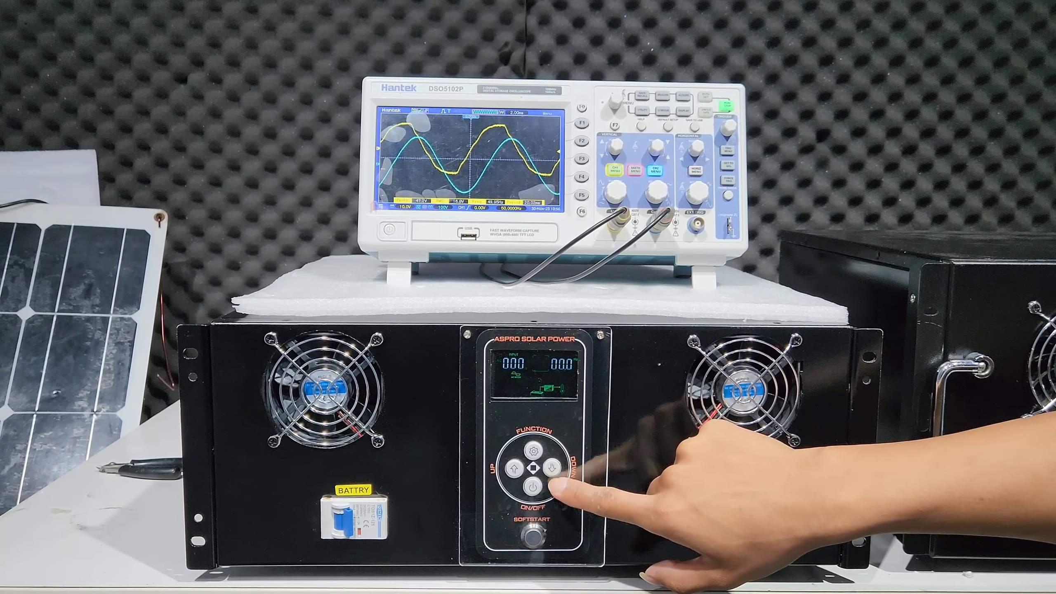
pyautogui.click(550, 476)
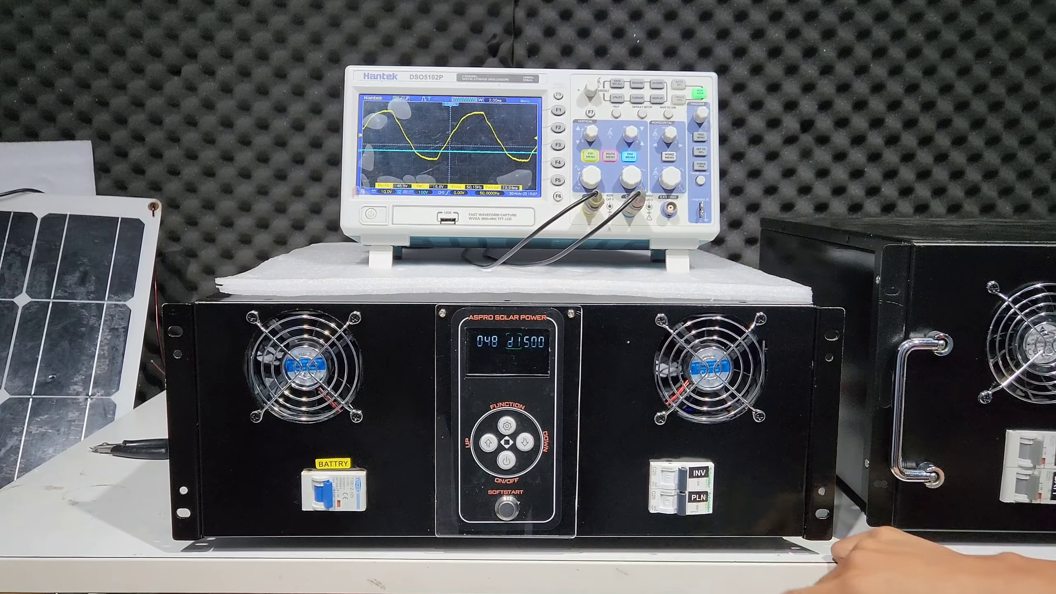
pyautogui.click(505, 458)
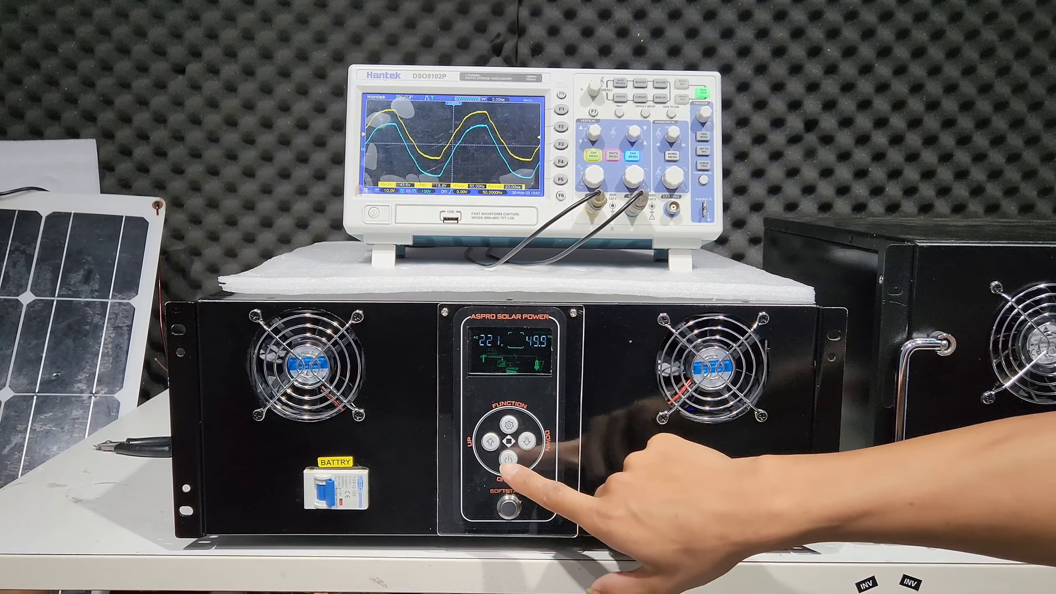